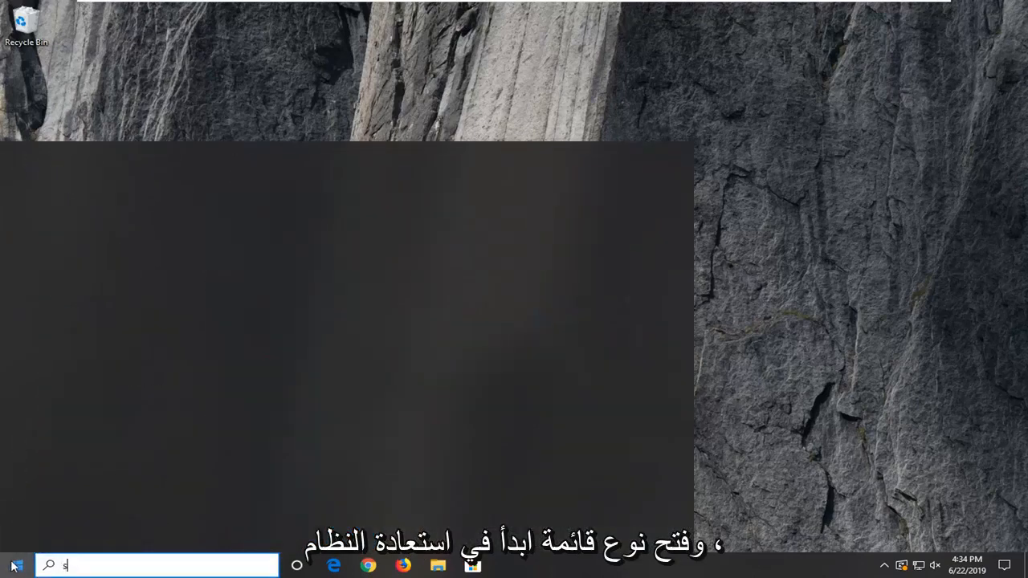
Search 'system restore' and open 'Create a restore point' in System Properties
type("ystem restore")
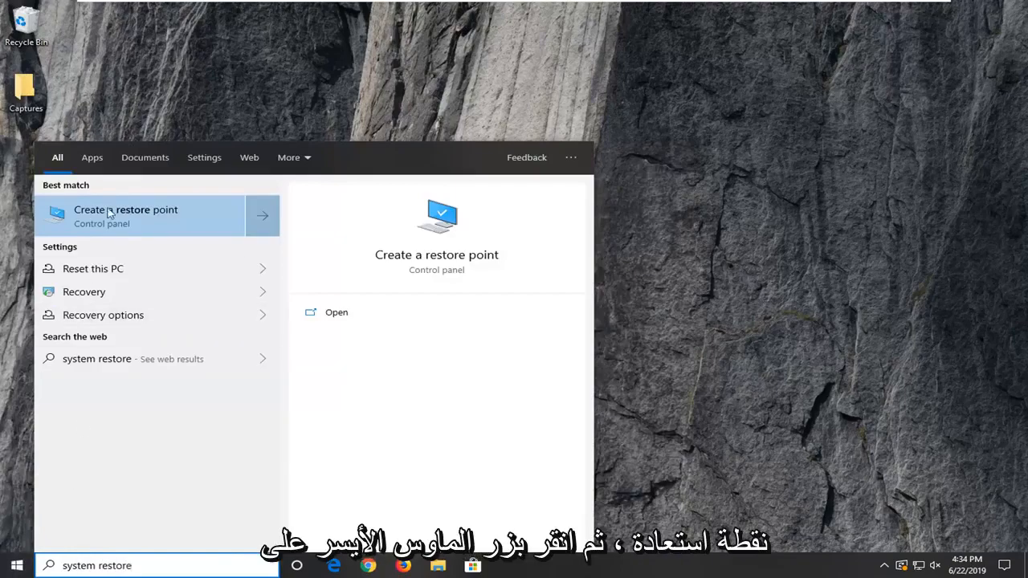
left_click(126, 210)
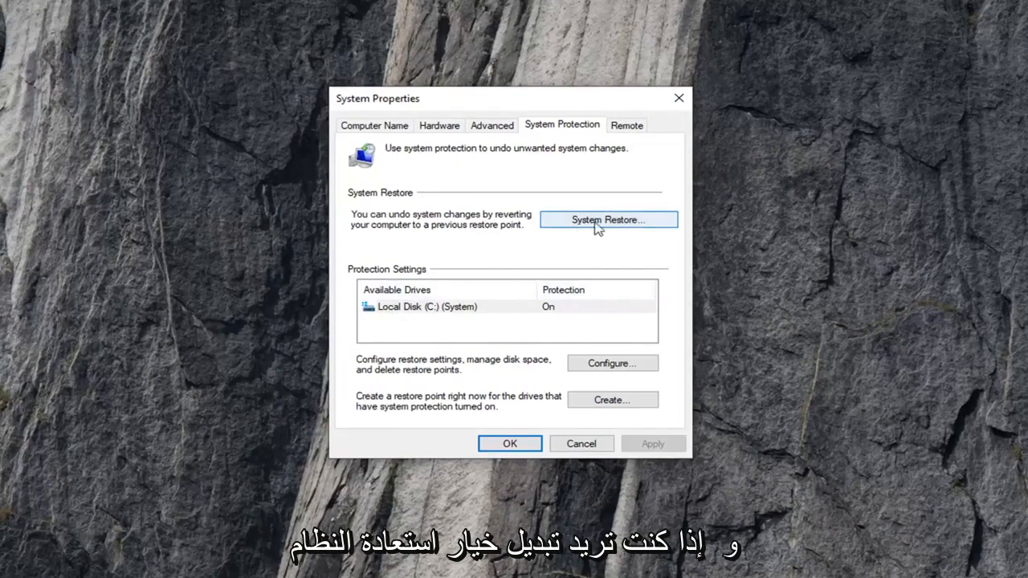
Start the System Restore wizard from the System Protection tab
left_click(608, 219)
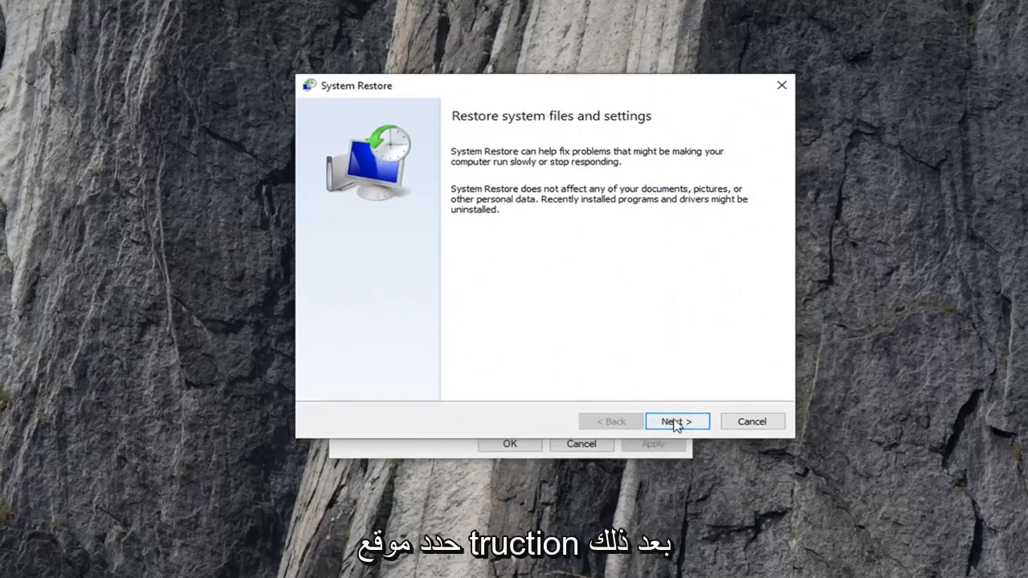
Advance past the intro and pick the 6/22/2019 Windows Update restore point
left_click(677, 422)
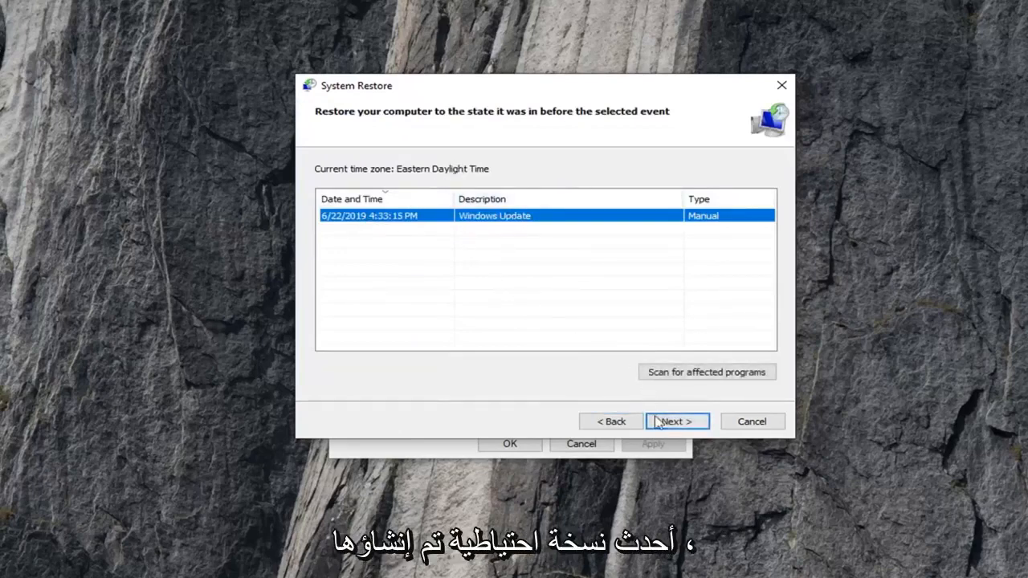
left_click(677, 421)
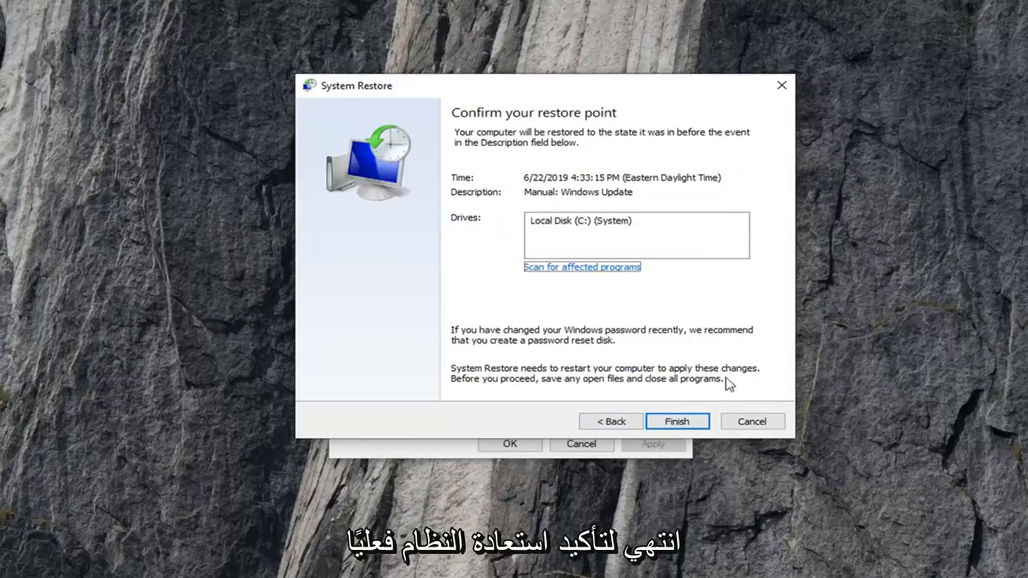
mouse_move(252, 307)
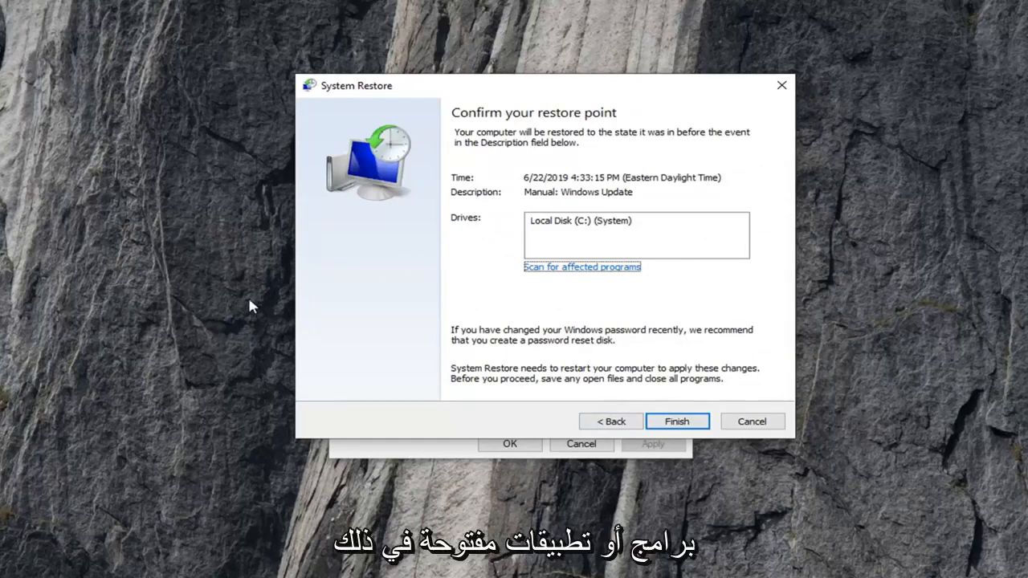
mouse_move(785, 100)
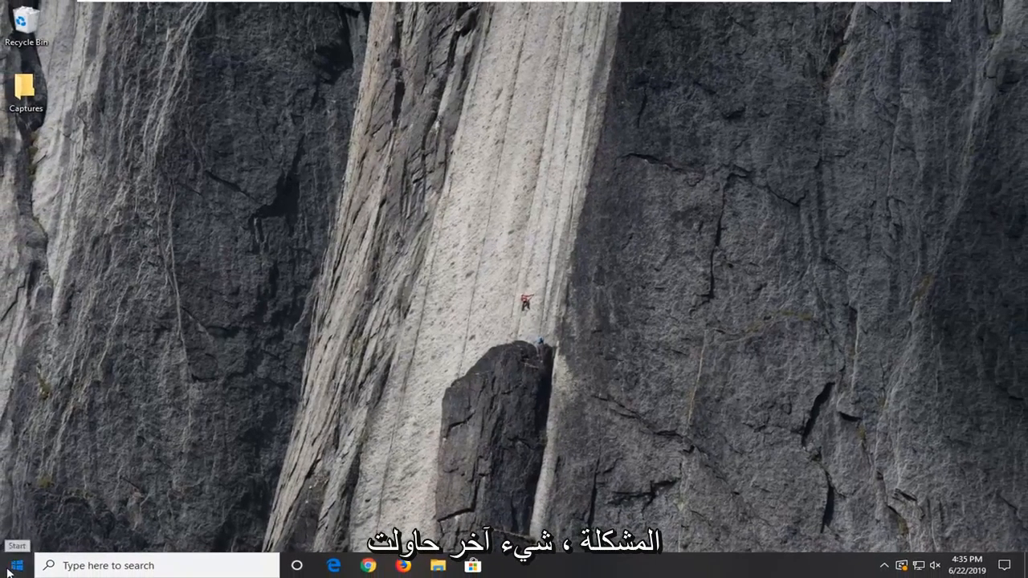
Search 'cmd' and run Command Prompt as administrator, approving the UAC prompt
type("cmd")
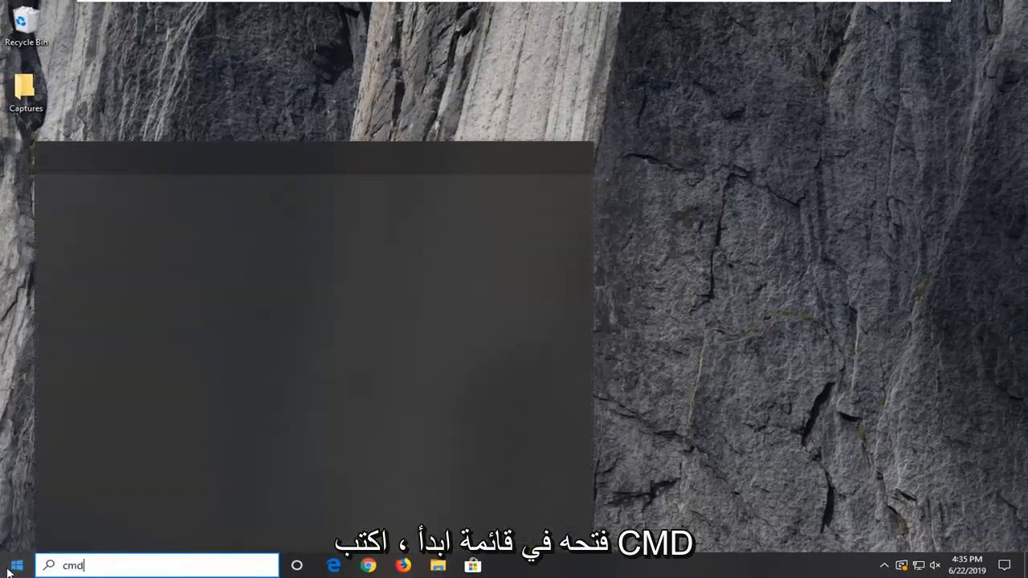
type("cmd")
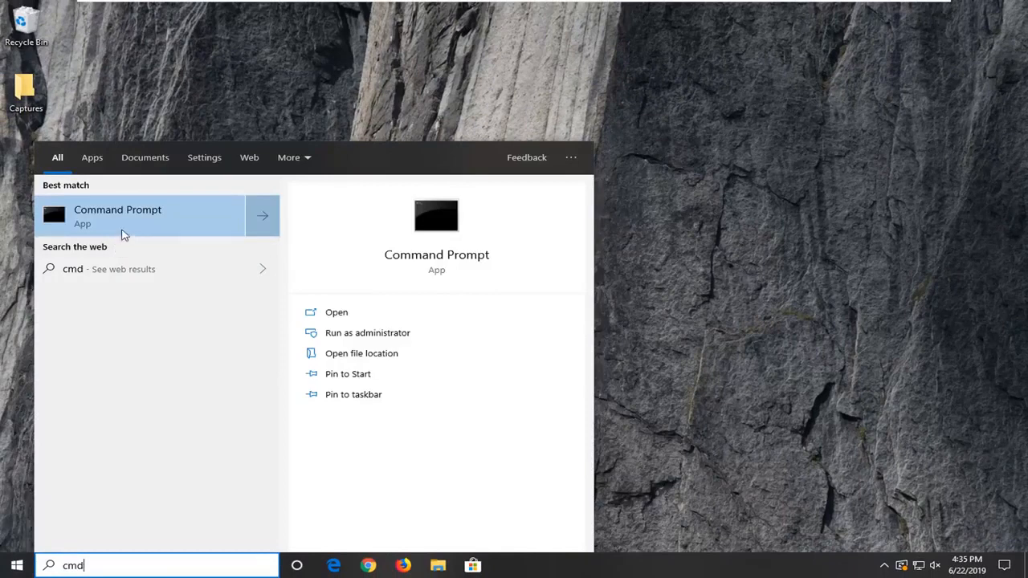
right_click(117, 215)
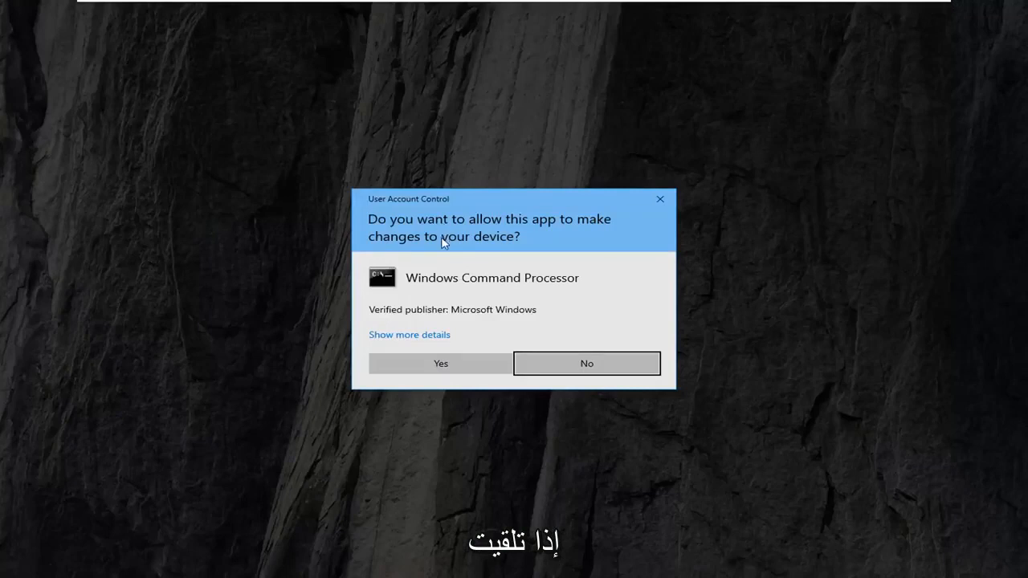
left_click(441, 363)
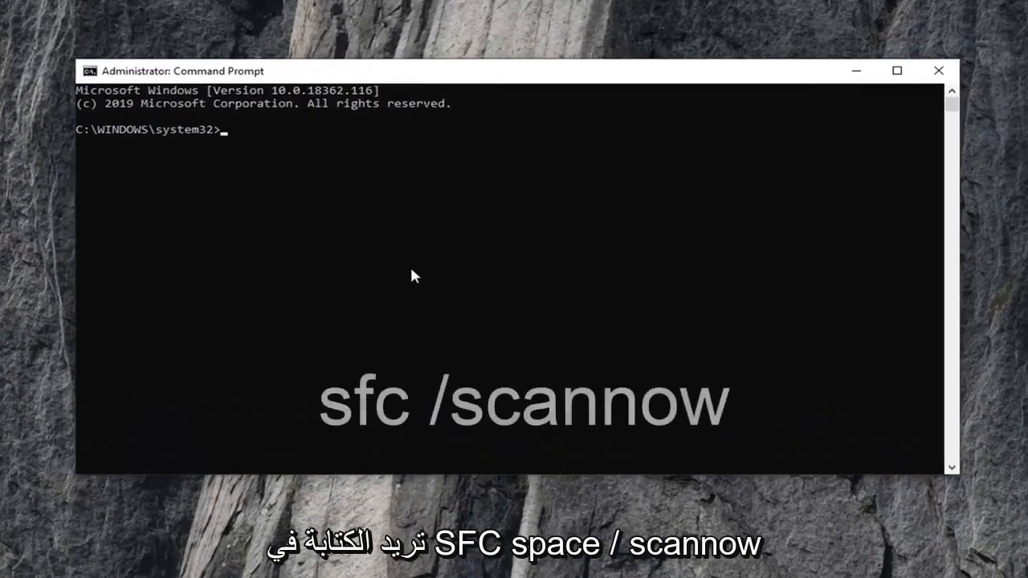
Run 'sfc /scannow' in the elevated Command Prompt
type("sfc")
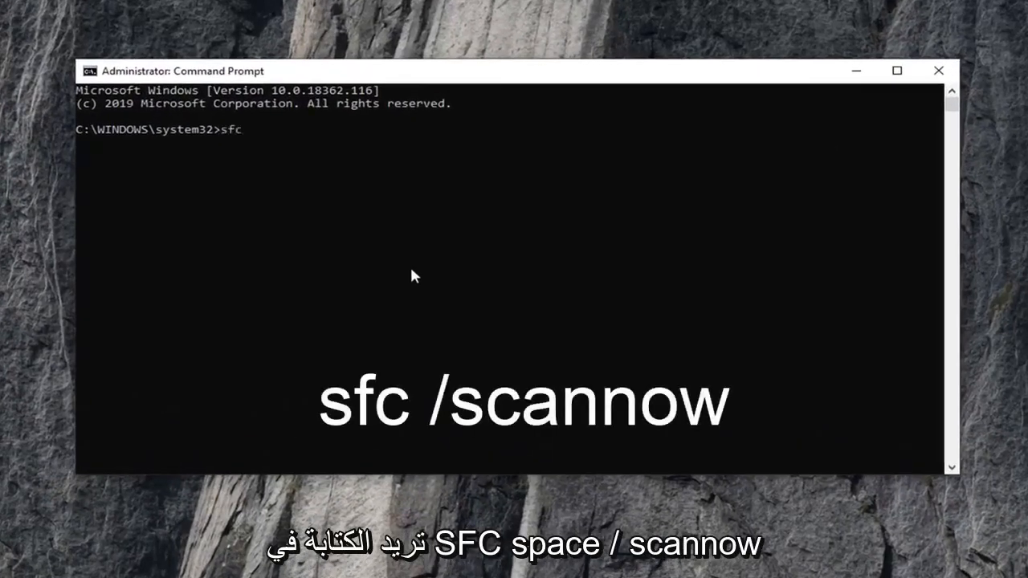
type("/scannow")
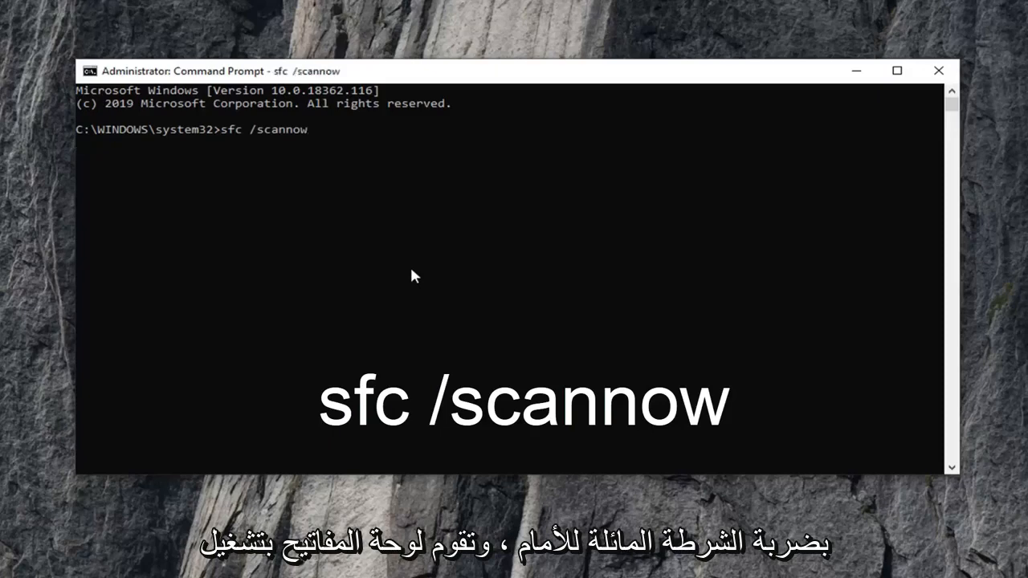
key("Return")
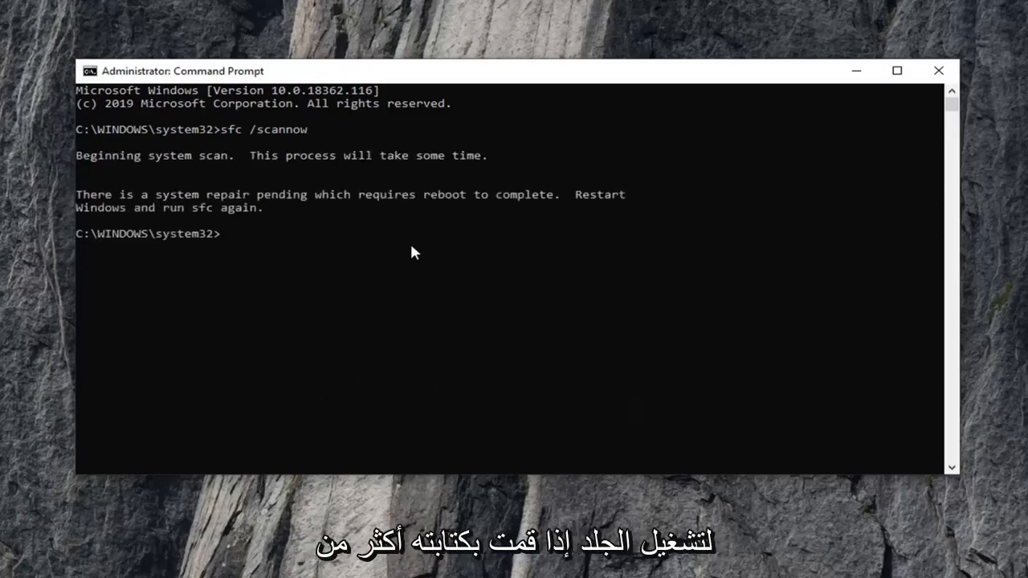
mouse_move(320, 403)
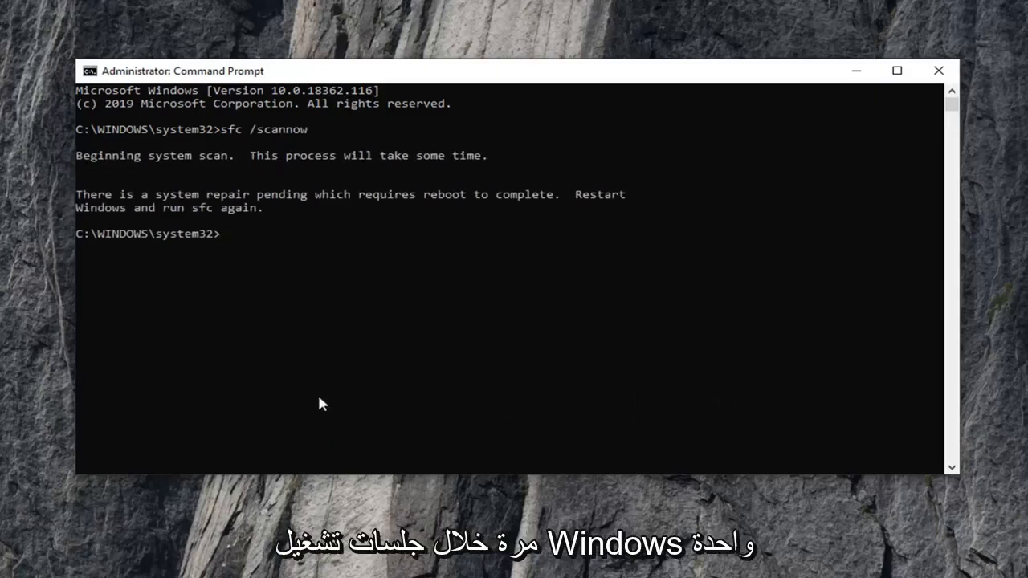
mouse_move(314, 209)
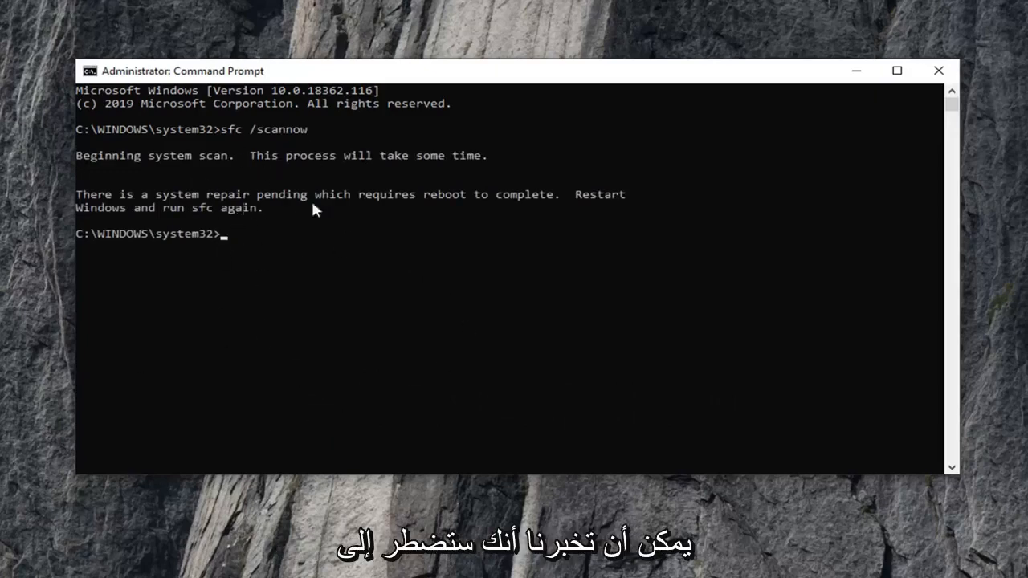
mouse_move(334, 305)
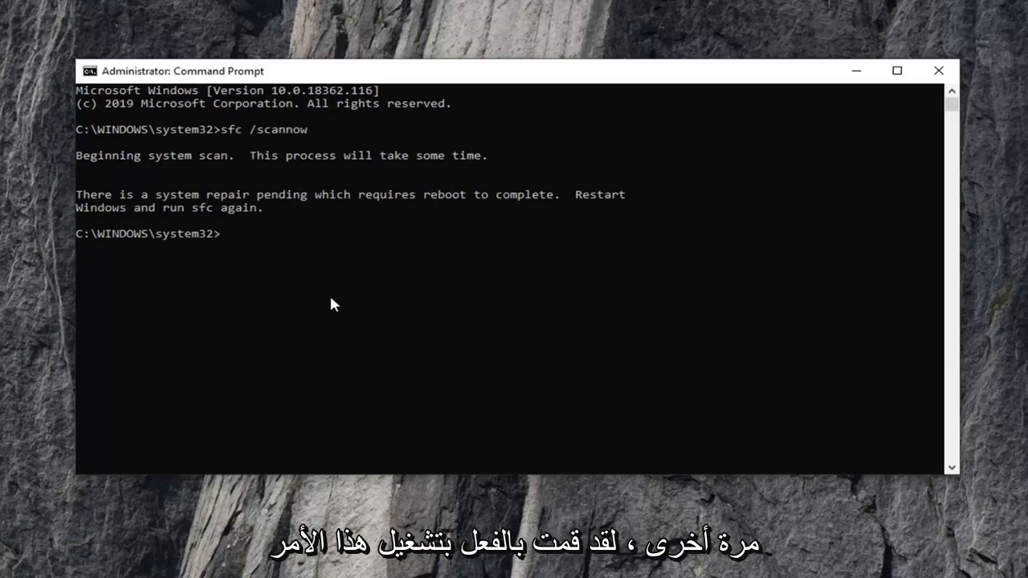
mouse_move(203, 220)
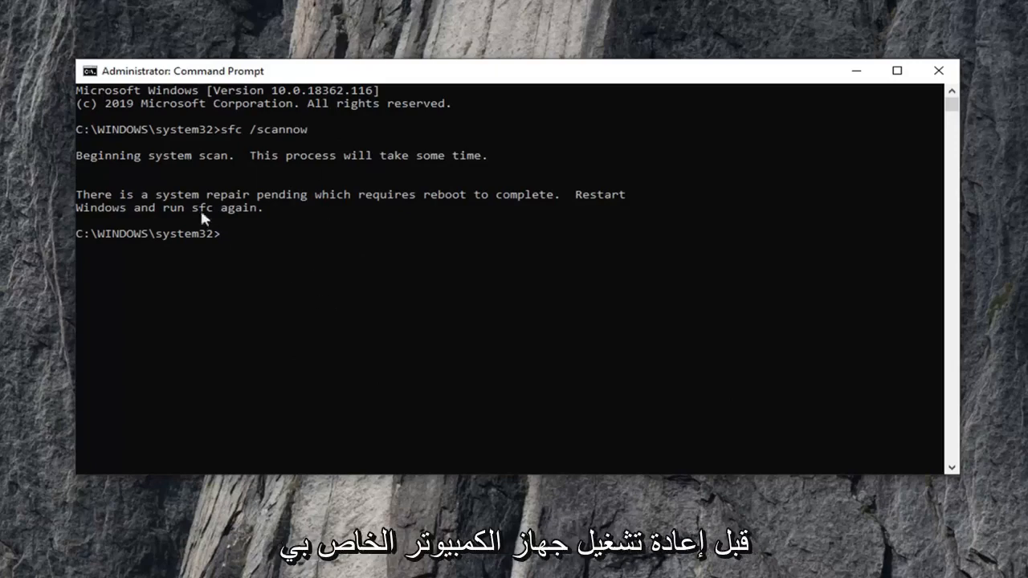
mouse_move(199, 312)
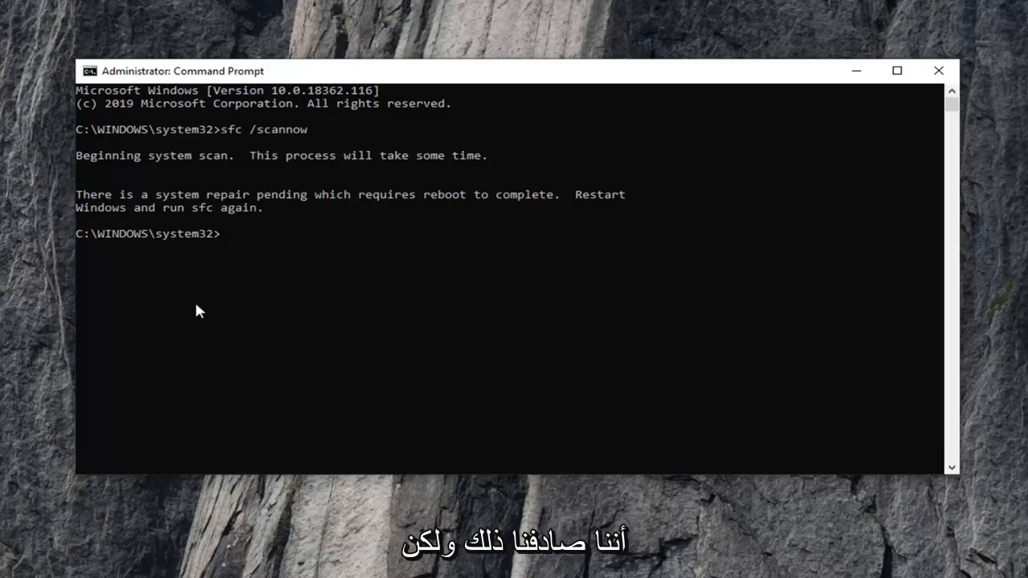
mouse_move(823, 115)
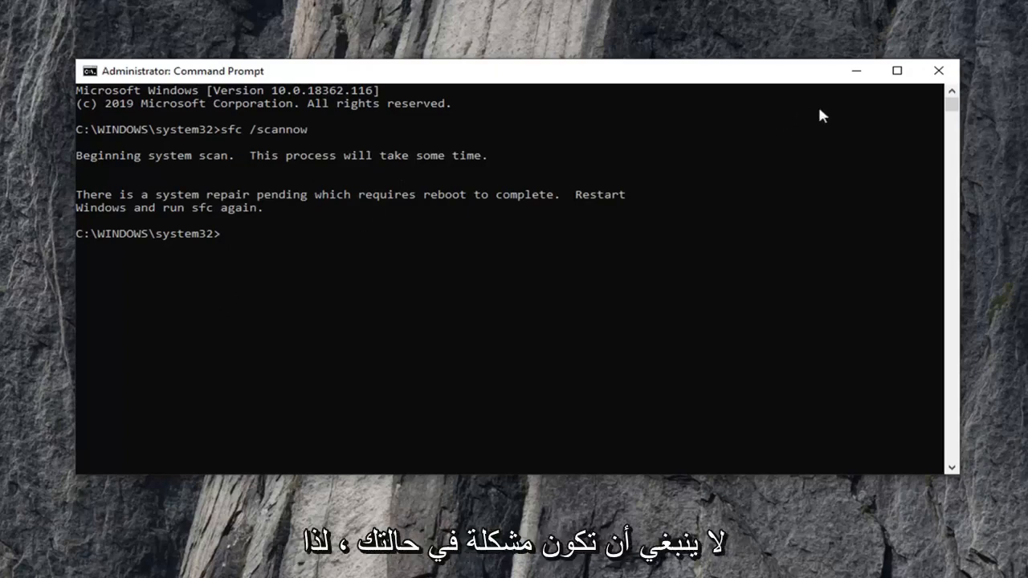
Close the Command Prompt window showing the pending-repair message
left_click(938, 71)
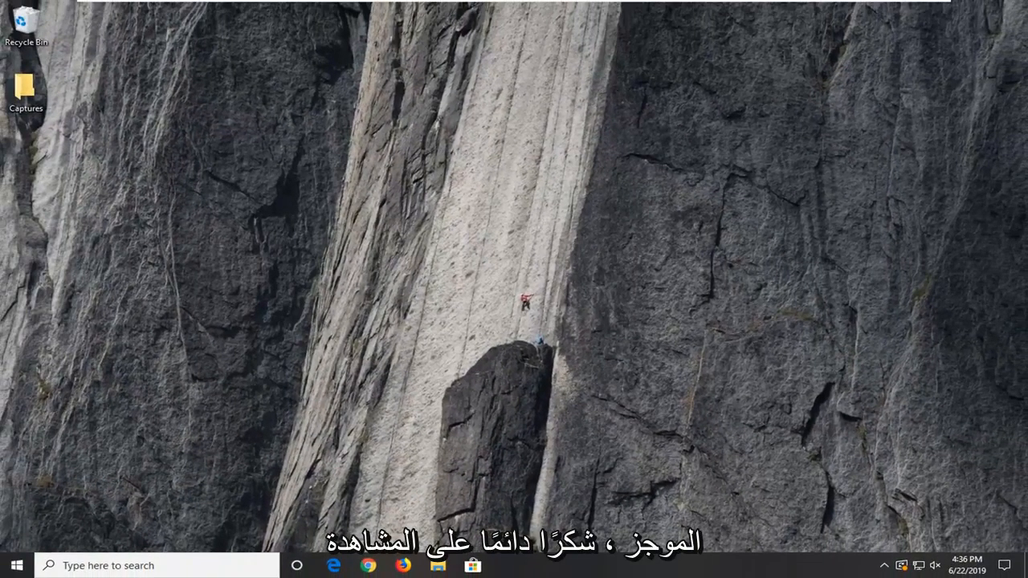